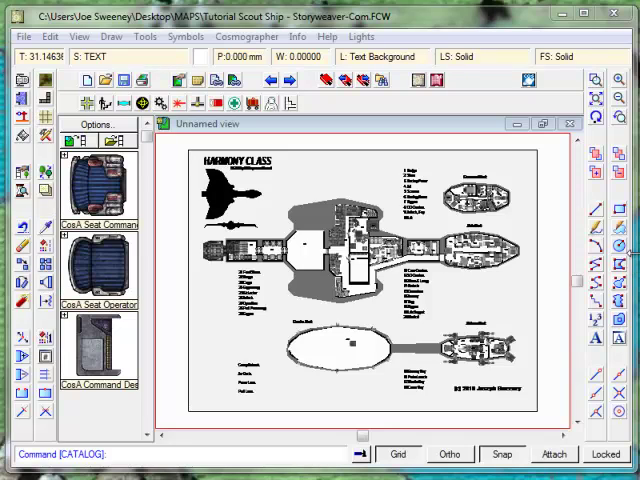
mouse_move(197, 237)
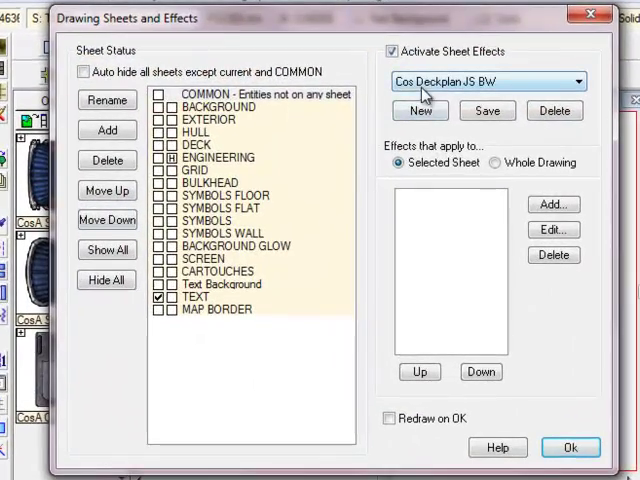
Confirm the Cos Deckplan JS BW style is selected in the Drawing Sheets and Effects dialog
click(485, 110)
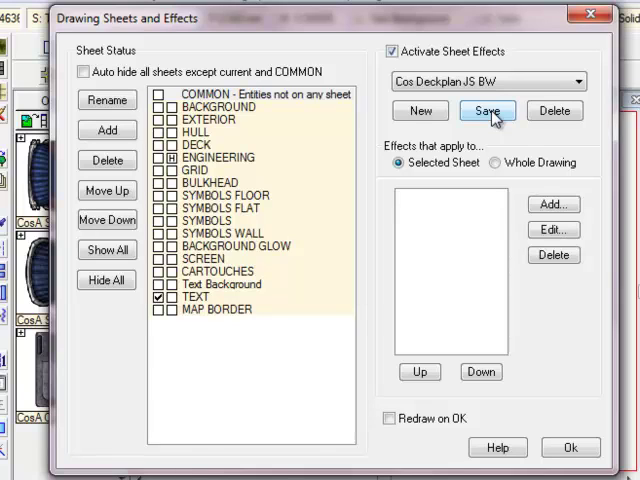
Switch the sheet effects style to Cos Deckplan JS Color and apply it
click(487, 111)
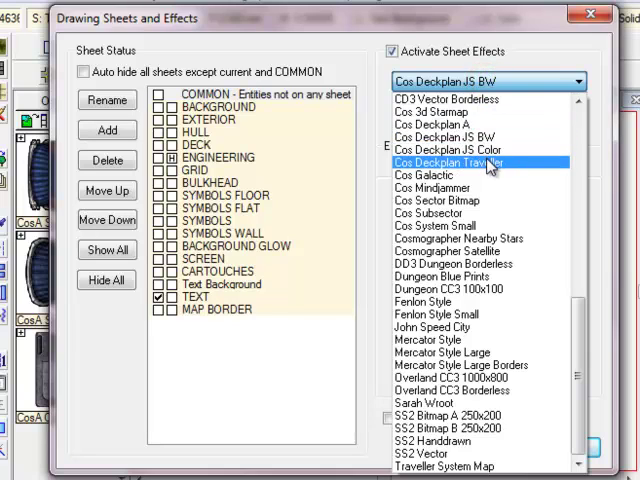
click(465, 150)
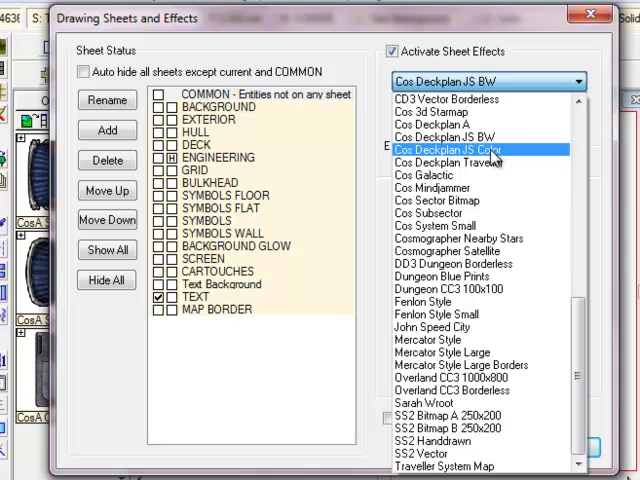
click(460, 149)
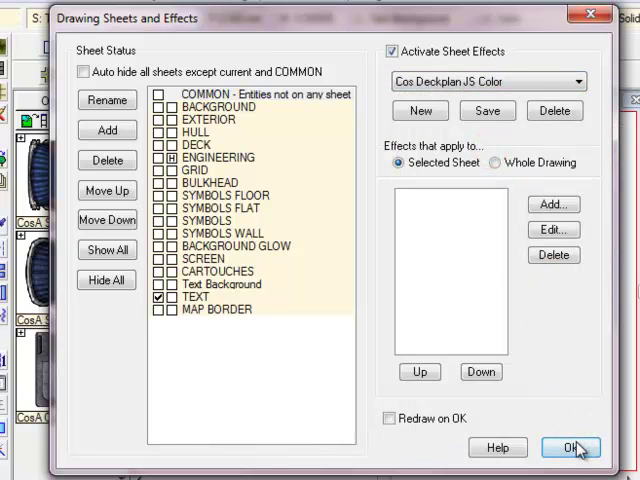
click(568, 447)
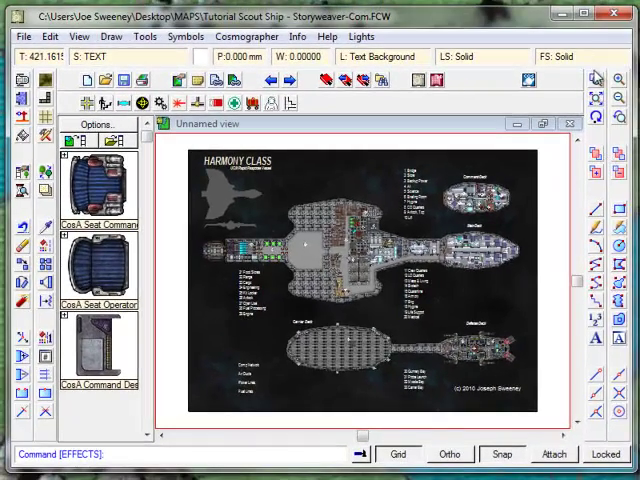
Zoom in on the Main Deck and reopen Drawing Sheets and Effects
click(325, 185)
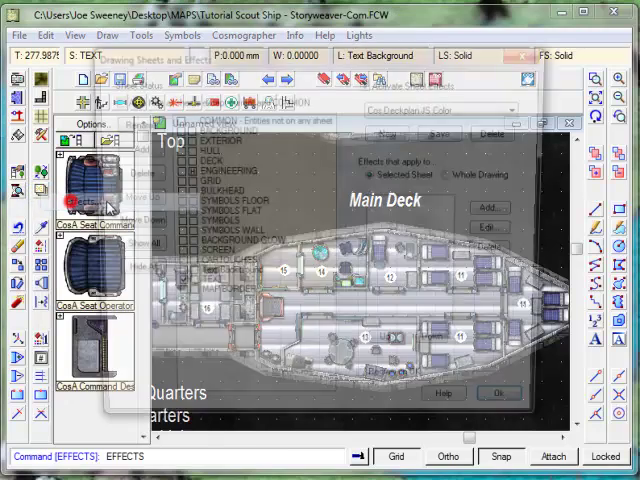
Switch the style back to Cos Deckplan JS BW and apply it
click(518, 107)
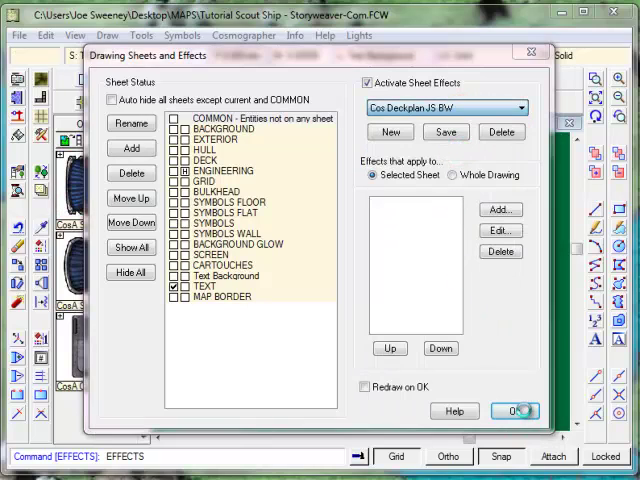
click(518, 410)
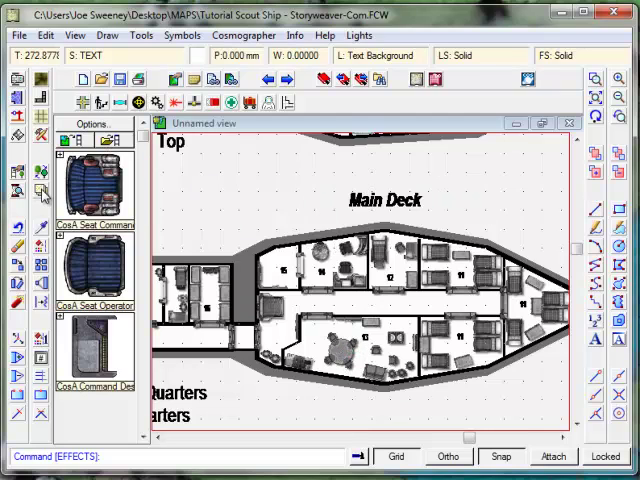
mouse_move(42, 192)
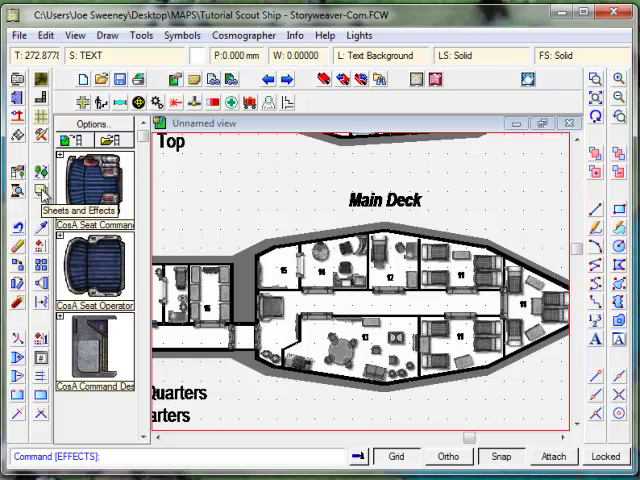
mouse_move(40, 193)
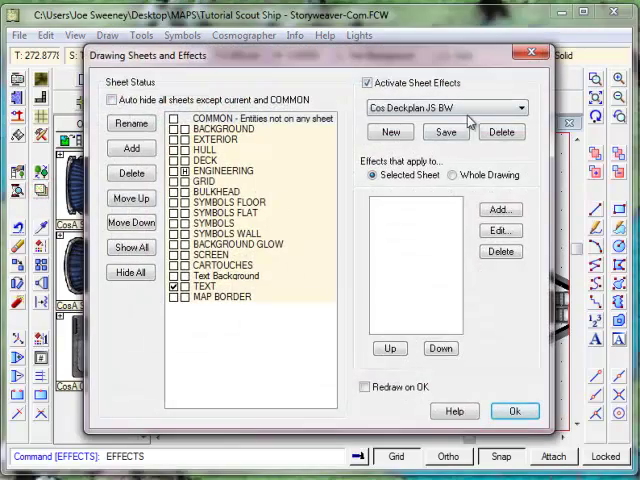
Save the current settings as a new style named Cos Deckplan JS Blueprint
click(442, 131)
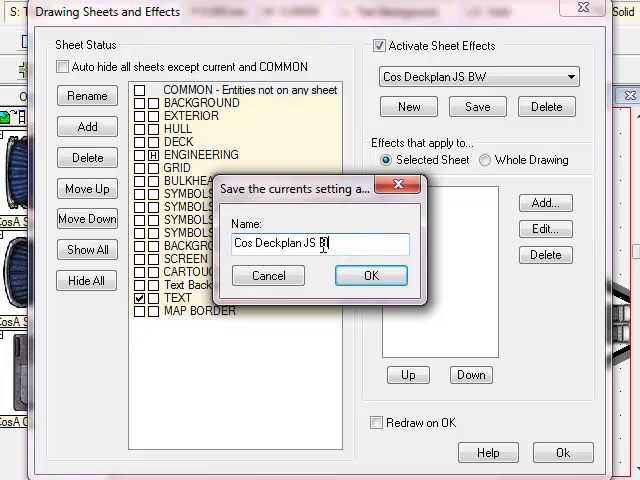
text(lueprint)
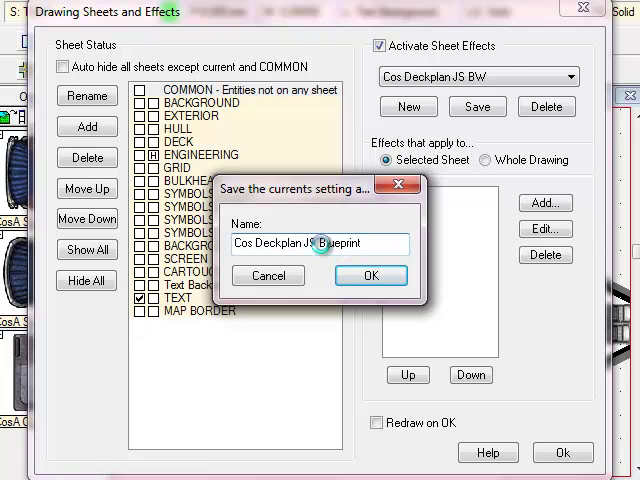
click(371, 275)
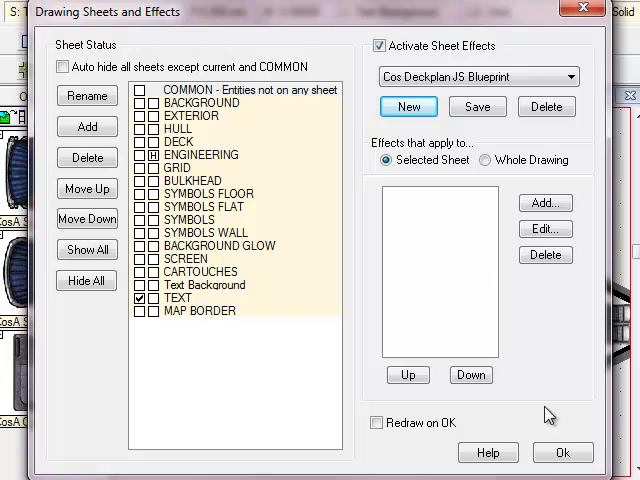
click(559, 452)
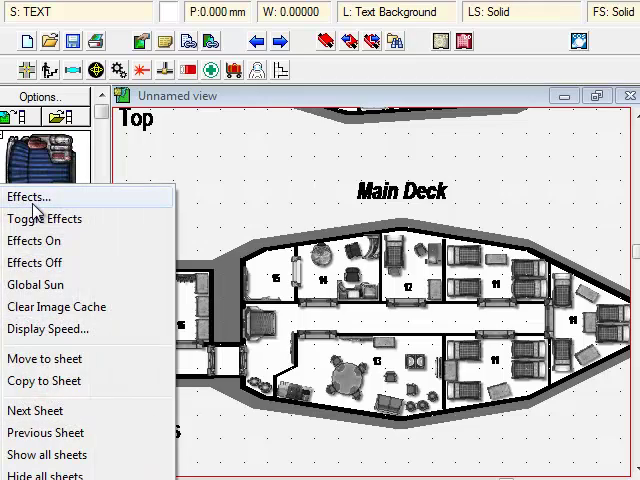
Add a whole-drawing RGB Matrix Process with the blue row offset set to 0.3
click(29, 196)
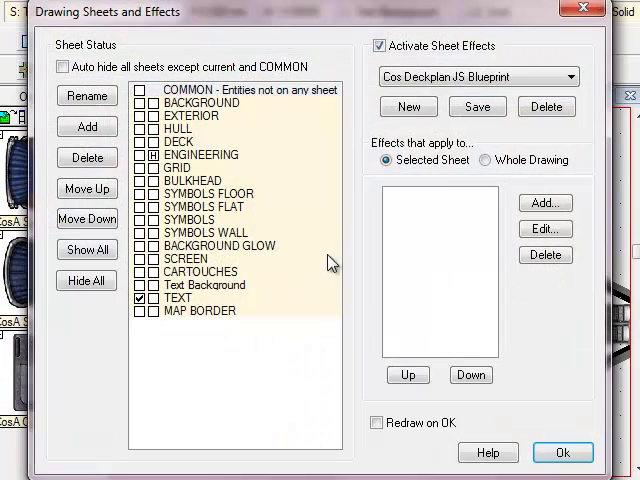
click(486, 160)
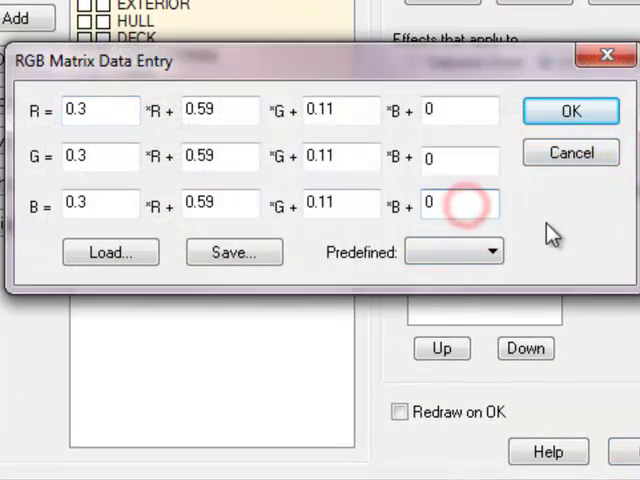
click(455, 205)
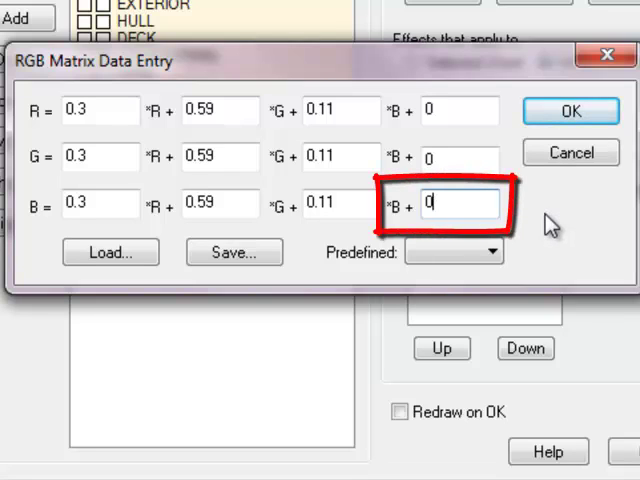
text(0.3)
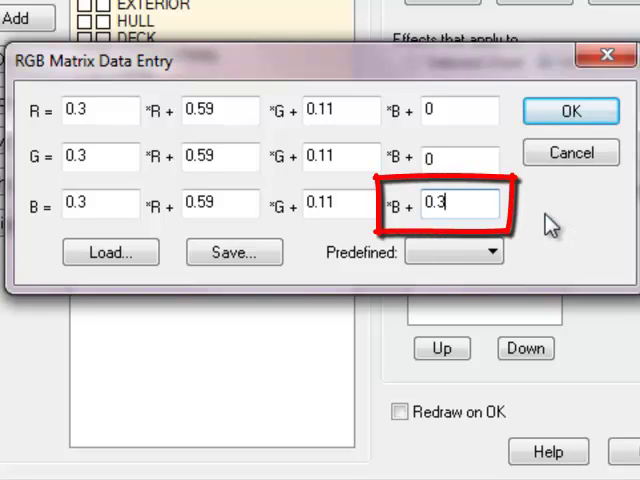
click(572, 109)
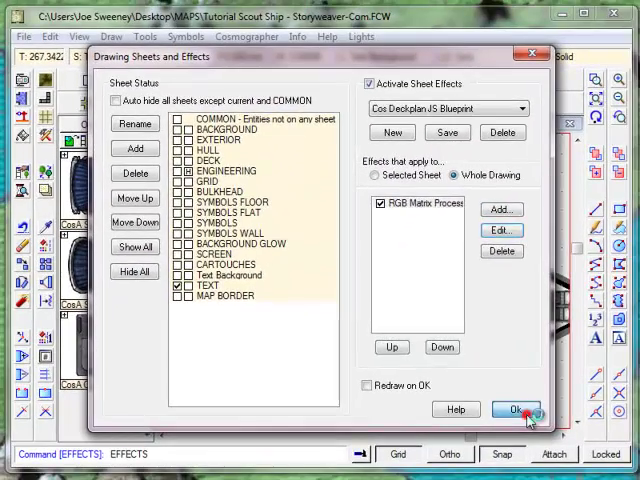
Apply the effects so the deckplan renders in blueprint blue tones
click(511, 408)
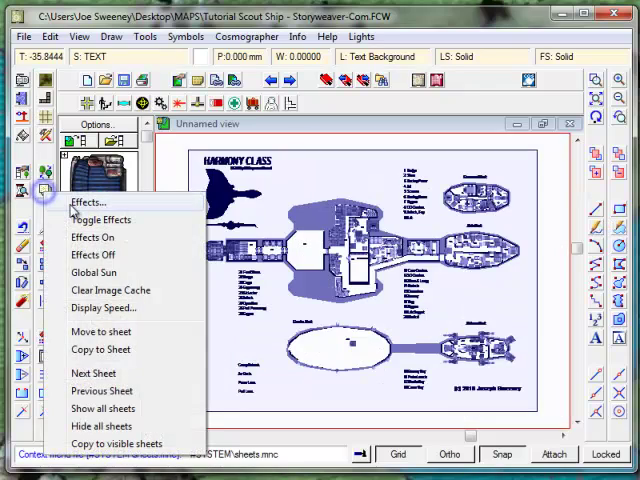
Set the TEXT sheet's Transparency effect to 20% opacity
click(87, 202)
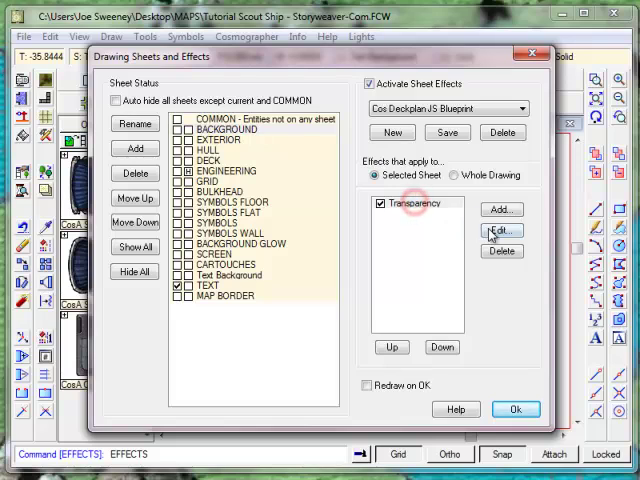
click(501, 230)
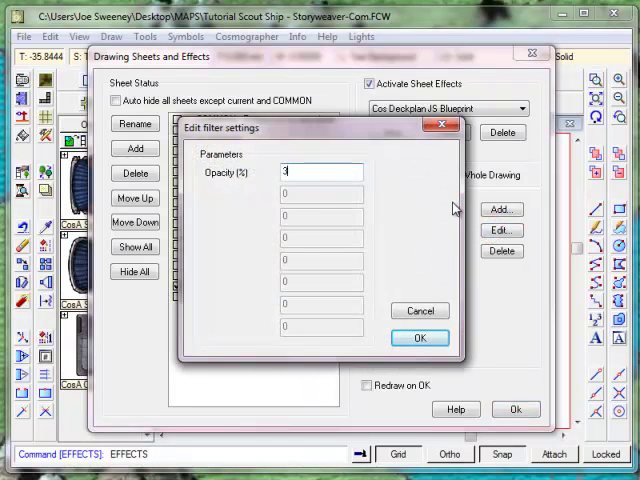
text(20)
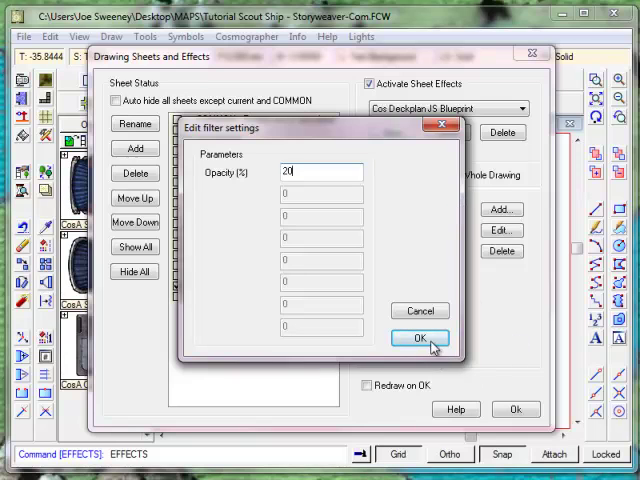
click(417, 337)
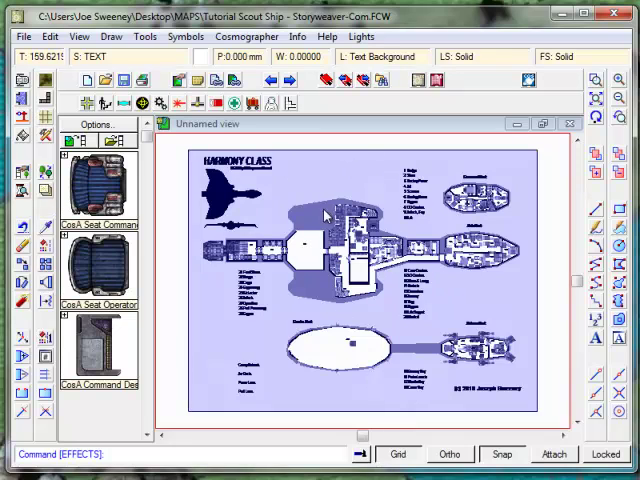
mouse_move(143, 202)
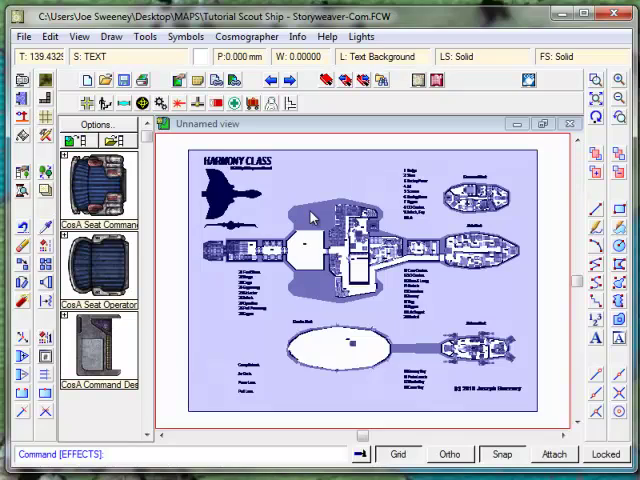
mouse_move(315, 213)
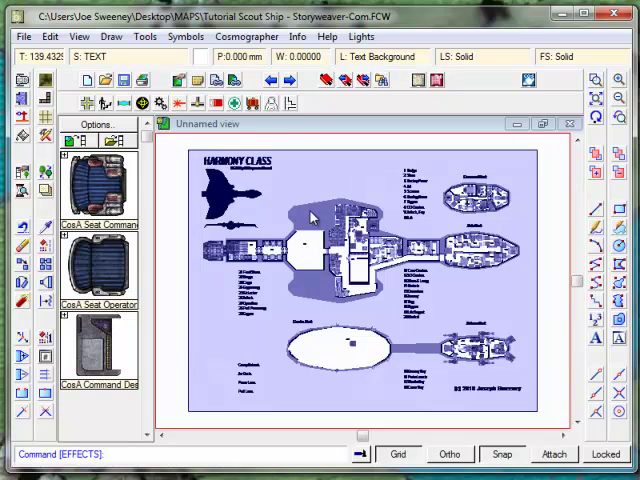
mouse_move(314, 212)
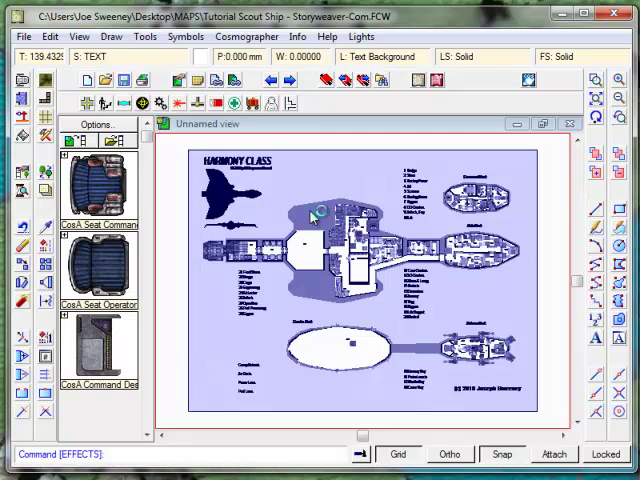